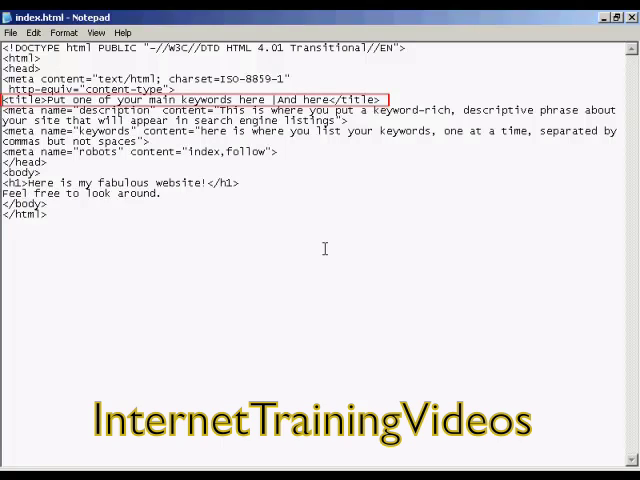
mouse_move(373, 166)
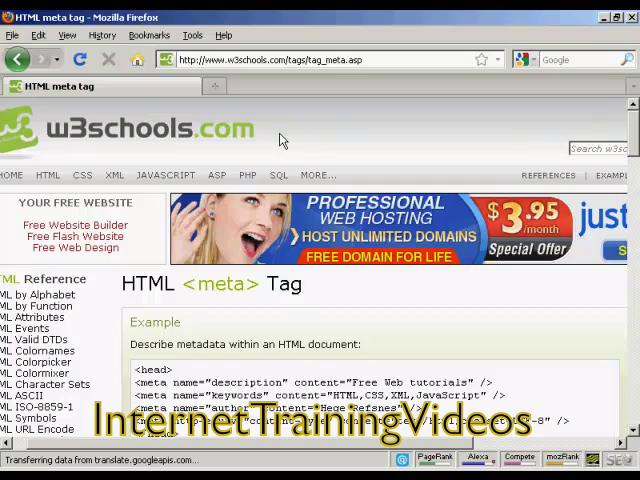
mouse_move(267, 145)
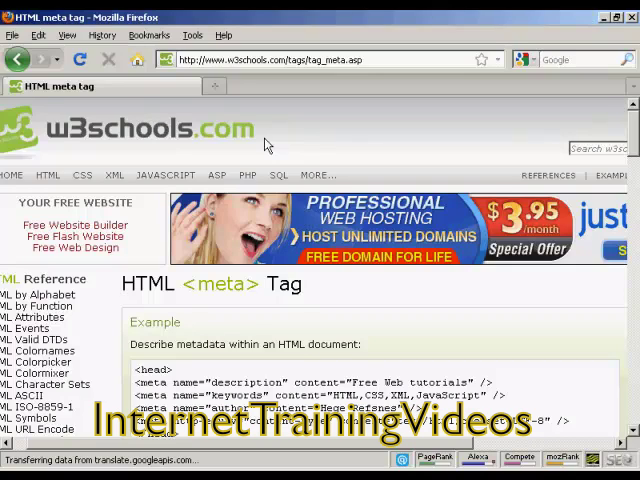
mouse_move(230, 75)
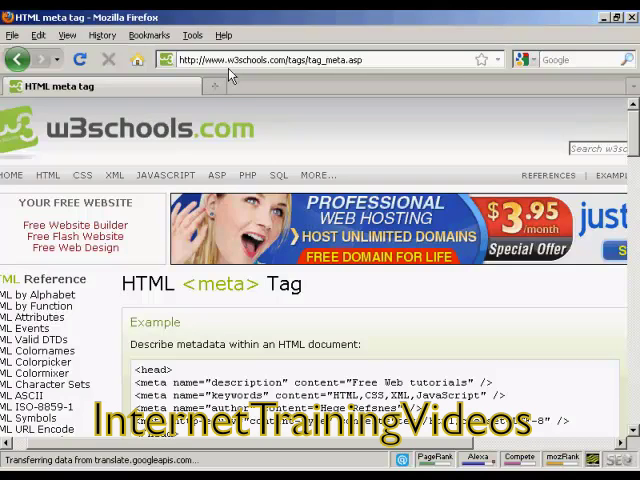